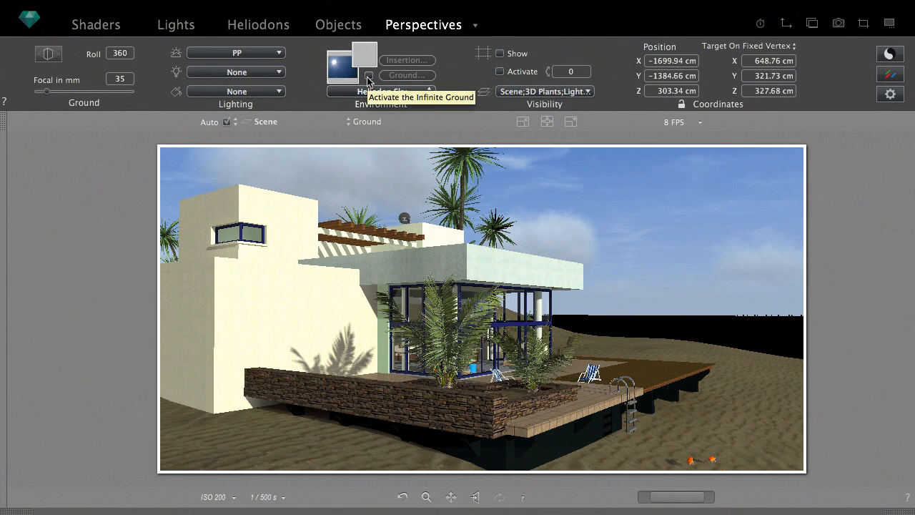
- Enable the infinite ground so the beach-house perspective extends to a sea horizon
{"action": "left_click", "coordinate": [368, 79]}
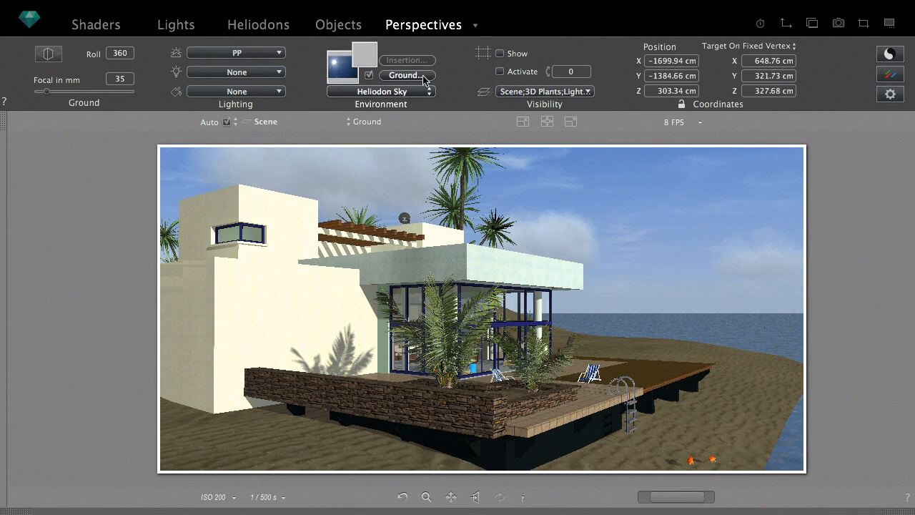
{"action": "left_click", "coordinate": [406, 75]}
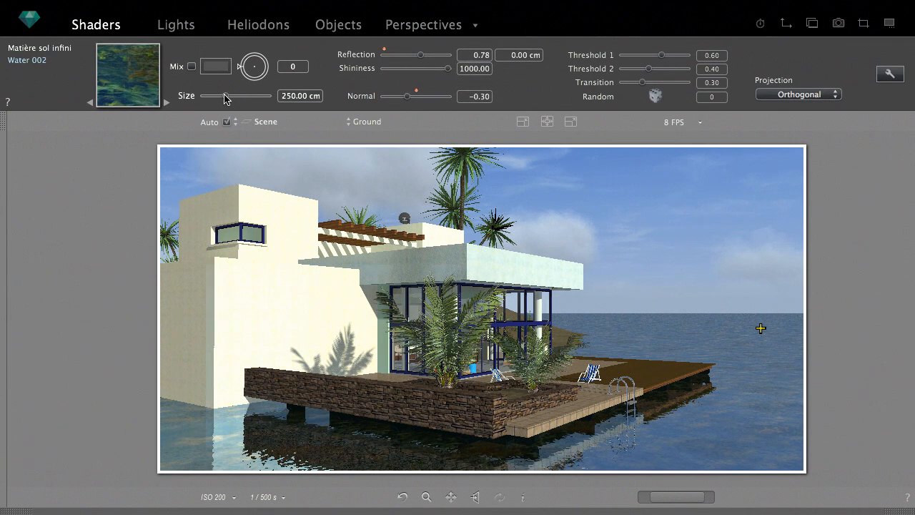
- Shrink the water texture size to about 201 cm and return to Perspectives
{"action": "left_click_drag", "start_coordinate": [247, 95], "coordinate": [216, 95]}
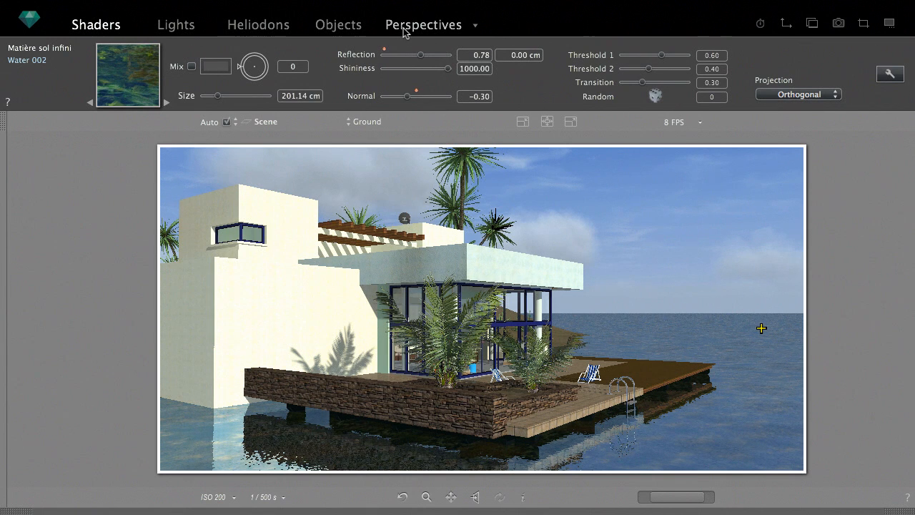
{"action": "left_click", "coordinate": [423, 24]}
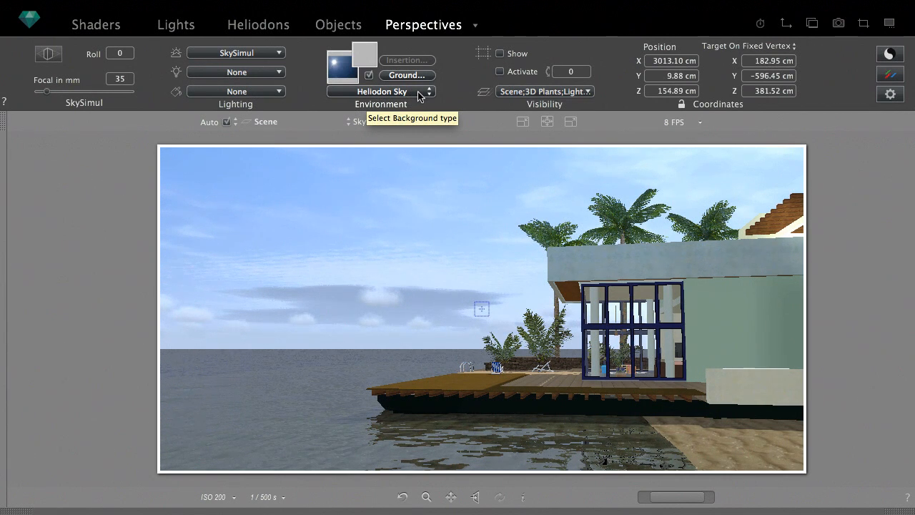
- Change the Environment background type to Gradient
{"action": "left_click", "coordinate": [381, 91]}
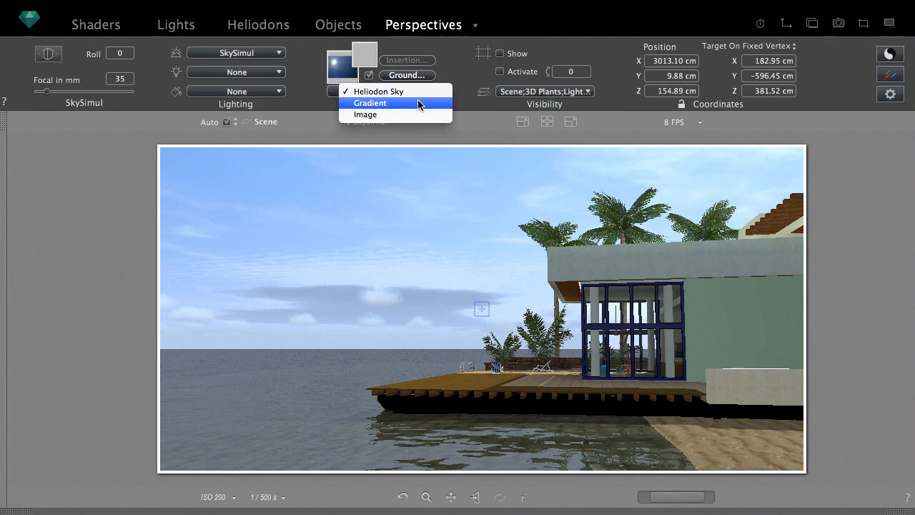
{"action": "left_click", "coordinate": [369, 102]}
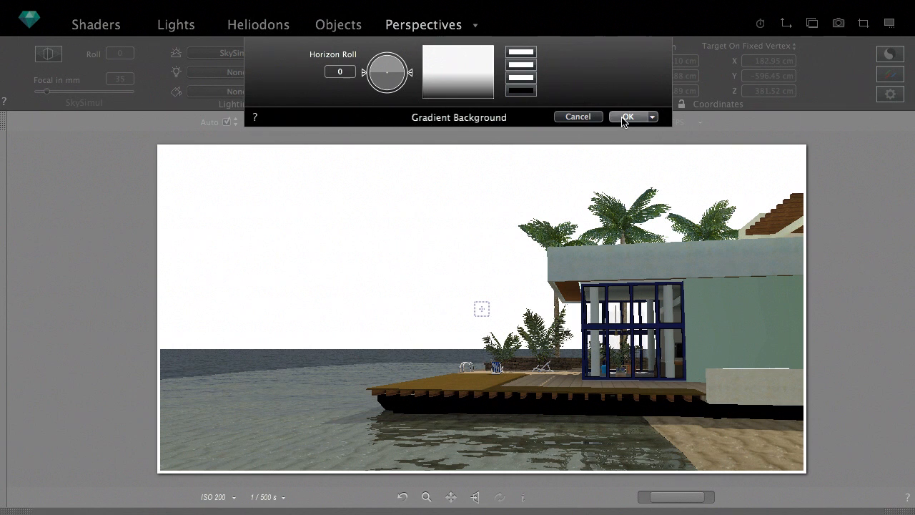
- Close the gradient settings and use a cloudy sky image as the background
{"action": "left_click", "coordinate": [628, 116]}
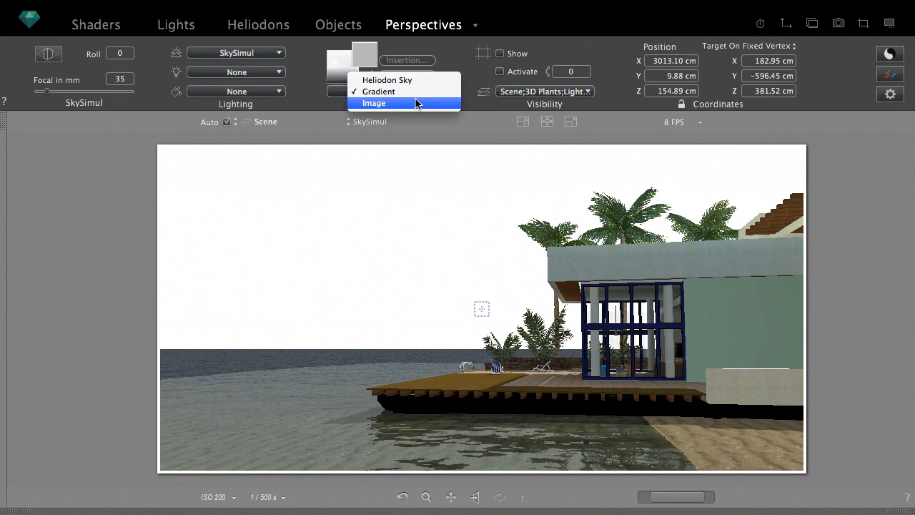
{"action": "left_click", "coordinate": [374, 102]}
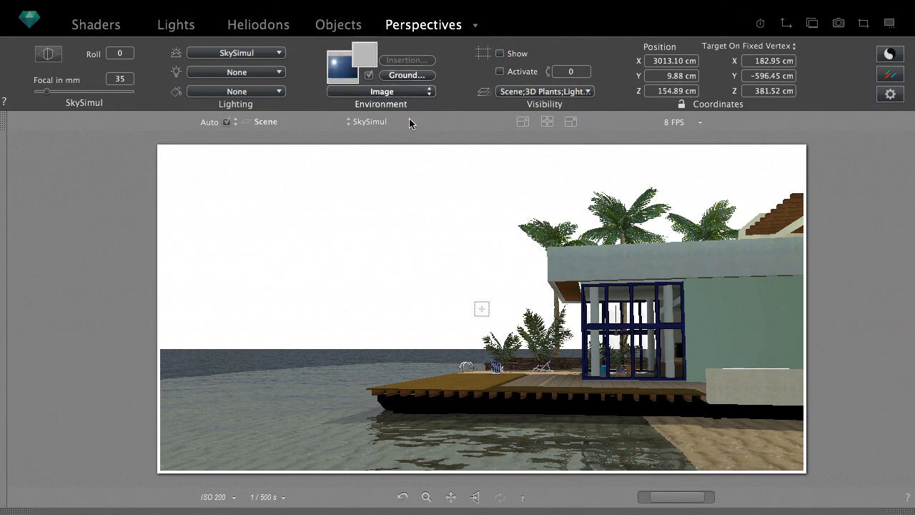
{"action": "left_click", "coordinate": [496, 503]}
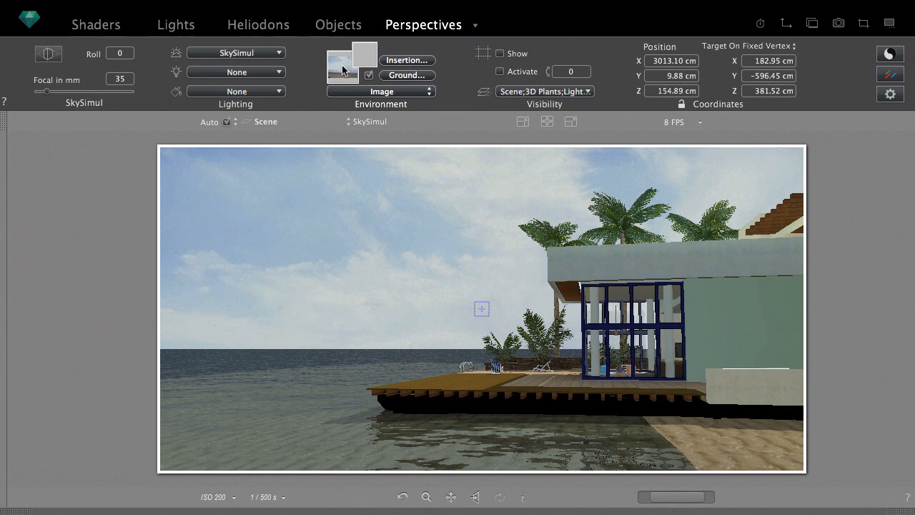
- Load sea-hd-wallpapers.jpg as the 2D background, shifting it and doubling its size
{"action": "left_click", "coordinate": [343, 62]}
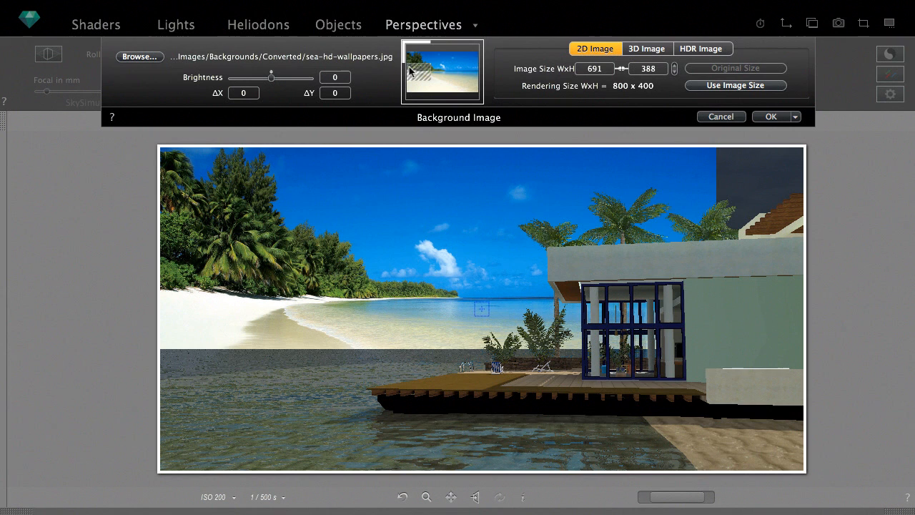
{"action": "mouse_move", "coordinate": [468, 56]}
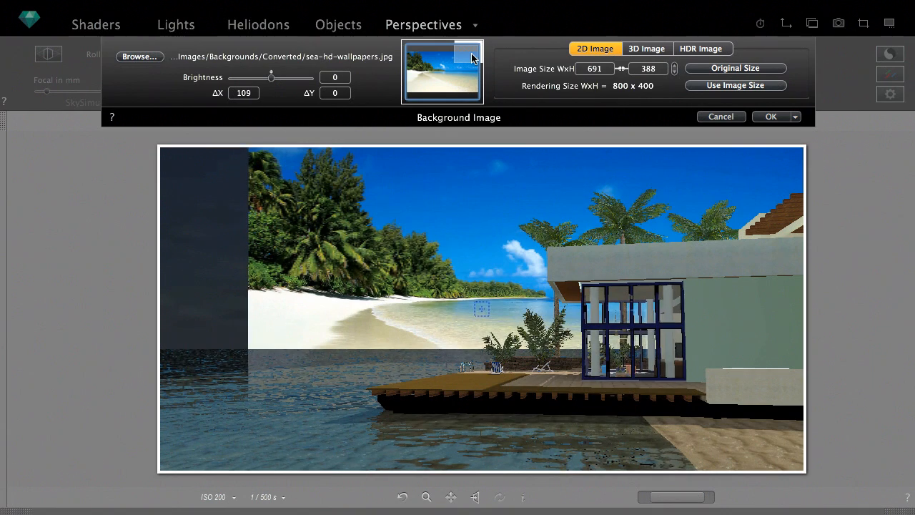
{"action": "left_click_drag", "start_coordinate": [472, 57], "coordinate": [447, 69]}
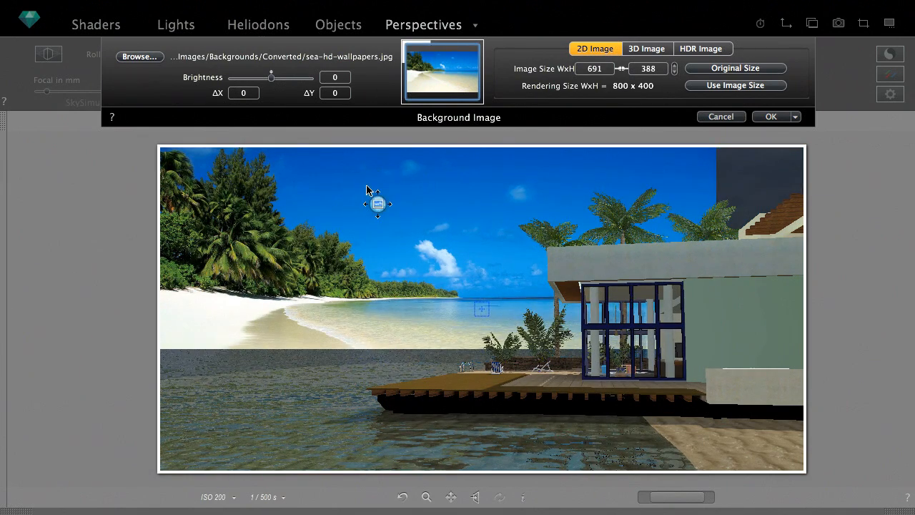
{"action": "left_click_drag", "start_coordinate": [378, 204], "coordinate": [422, 277]}
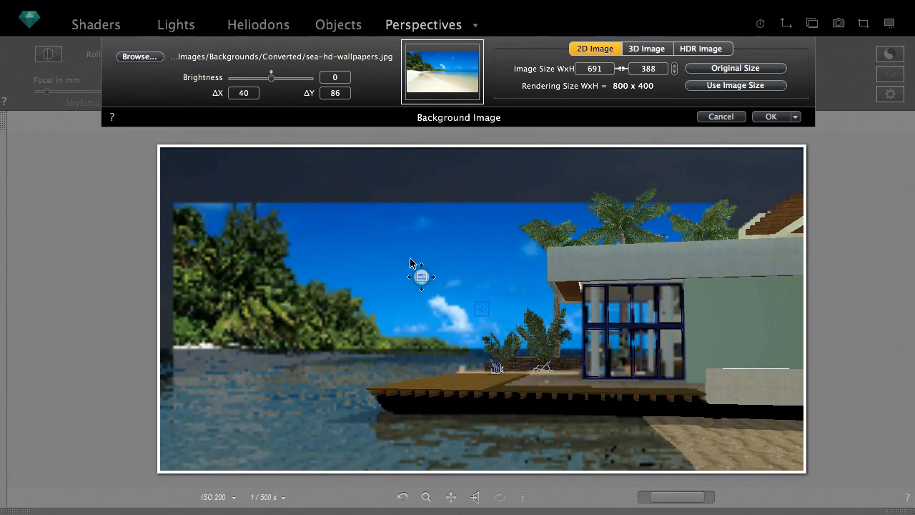
{"action": "left_click_drag", "start_coordinate": [422, 277], "coordinate": [491, 221]}
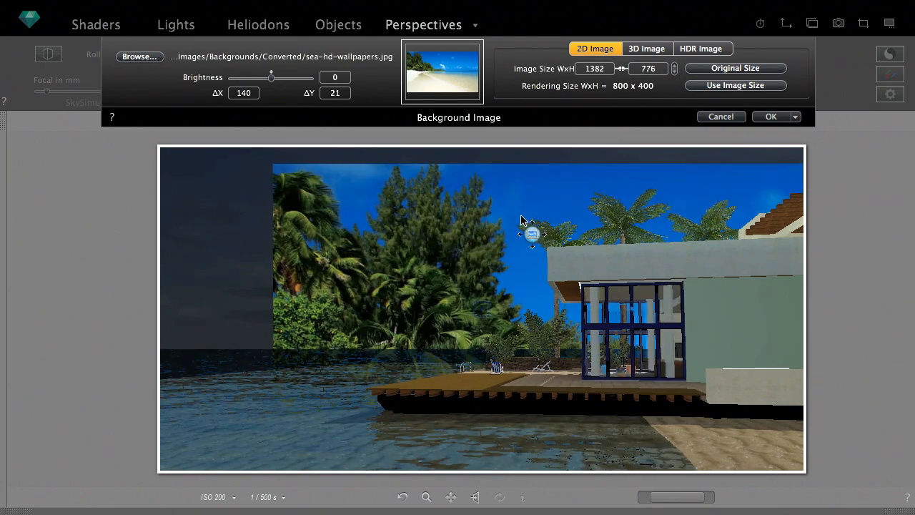
- Offset the sea wallpaper to ΔX -468, ΔY -122 and set brightness to -12
{"action": "left_click_drag", "start_coordinate": [532, 234], "coordinate": [325, 269]}
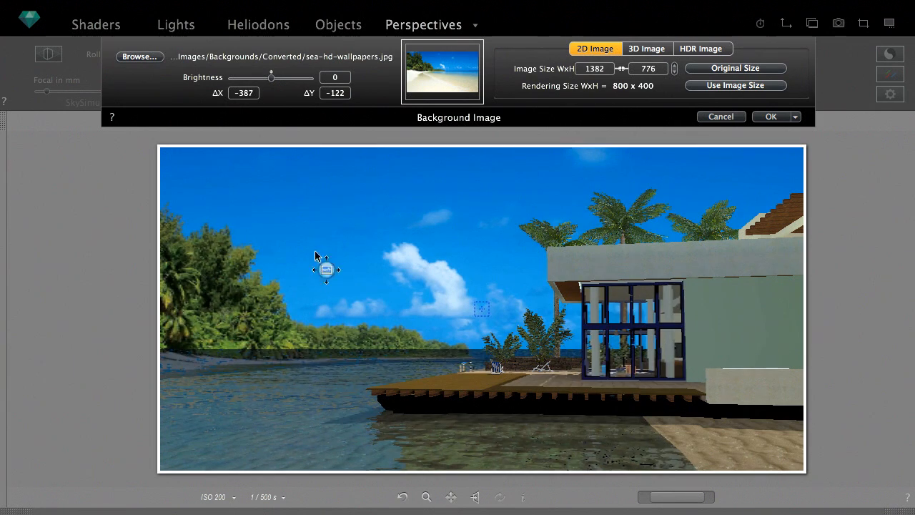
{"action": "left_click_drag", "start_coordinate": [325, 270], "coordinate": [279, 273]}
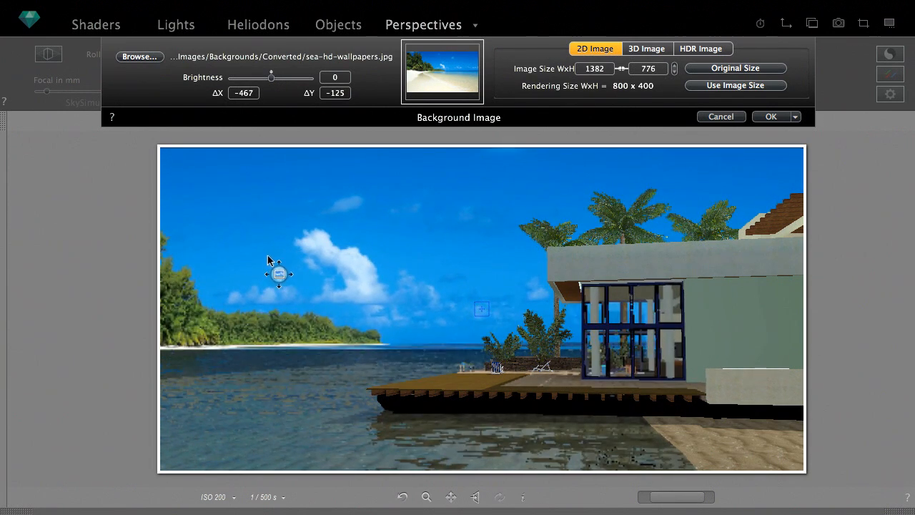
{"action": "left_click_drag", "start_coordinate": [272, 77], "coordinate": [270, 77]}
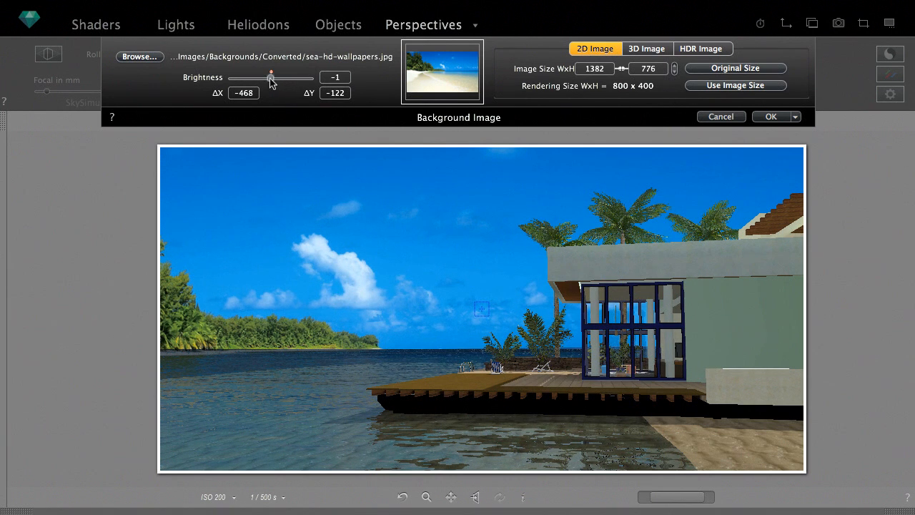
{"action": "left_click_drag", "start_coordinate": [272, 77], "coordinate": [270, 77]}
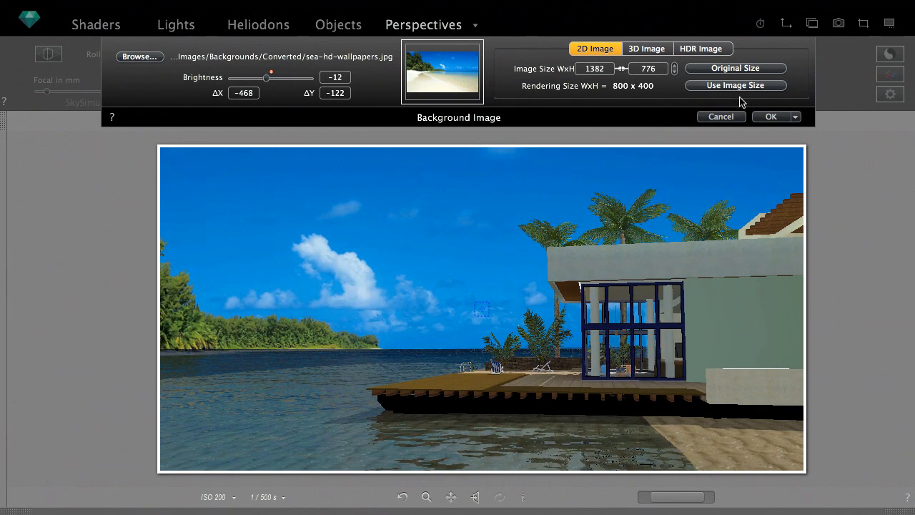
{"action": "mouse_move", "coordinate": [743, 95]}
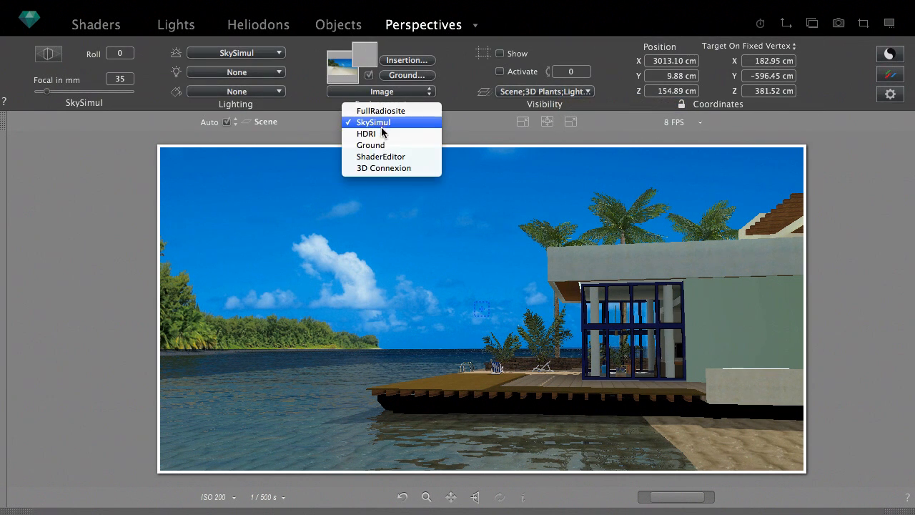
- Switch the Environment to HDRI mode for a cloudy sky
{"action": "left_click", "coordinate": [366, 133]}
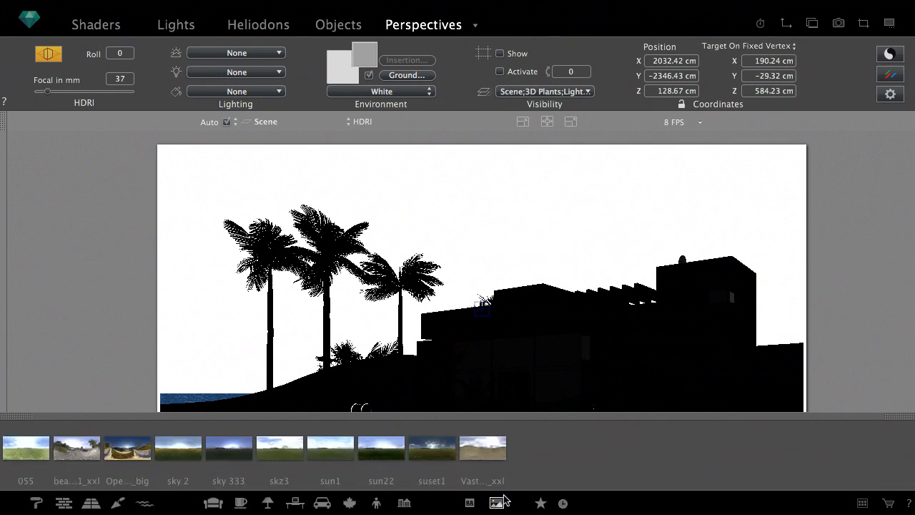
{"action": "mouse_move", "coordinate": [482, 449]}
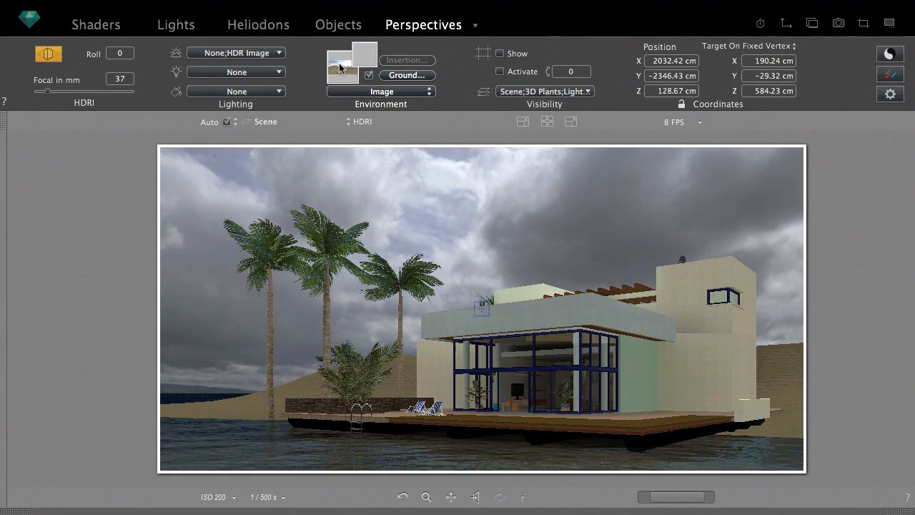
- Set the HDRI sky to brightness 10, lighting 47, offset ΔX -461, ΔY 35
{"action": "left_click", "coordinate": [365, 54]}
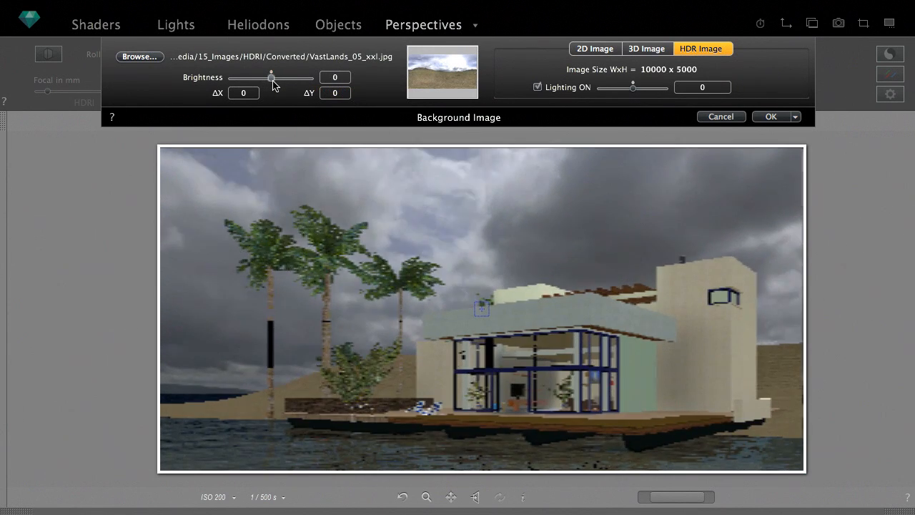
{"action": "left_click_drag", "start_coordinate": [270, 78], "coordinate": [279, 78]}
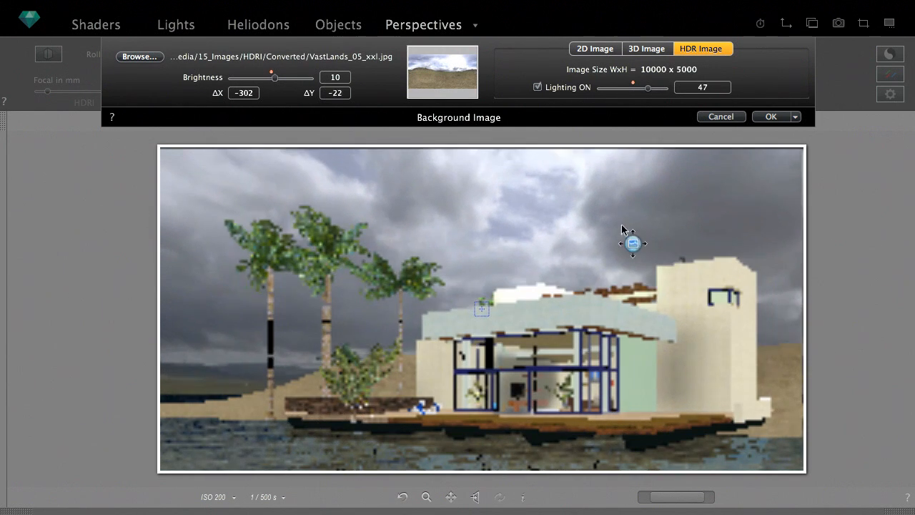
{"action": "left_click_drag", "start_coordinate": [633, 243], "coordinate": [694, 262]}
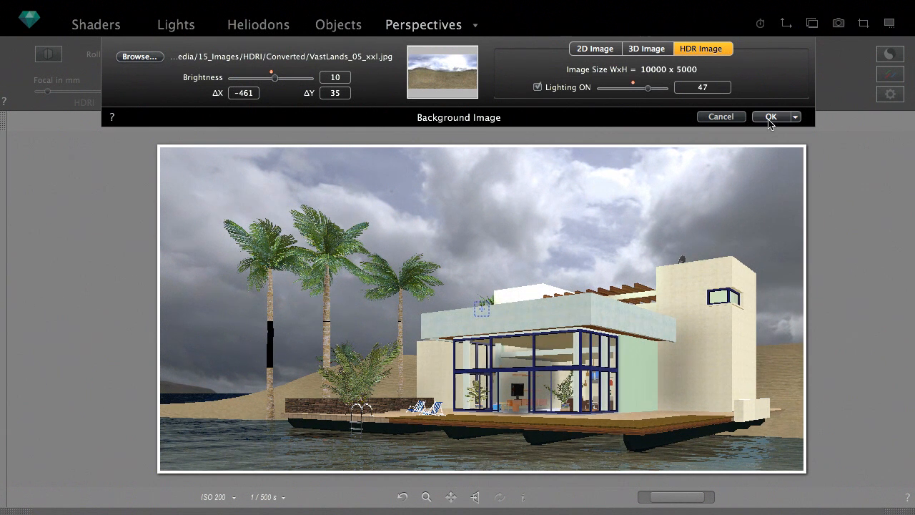
{"action": "left_click", "coordinate": [770, 117]}
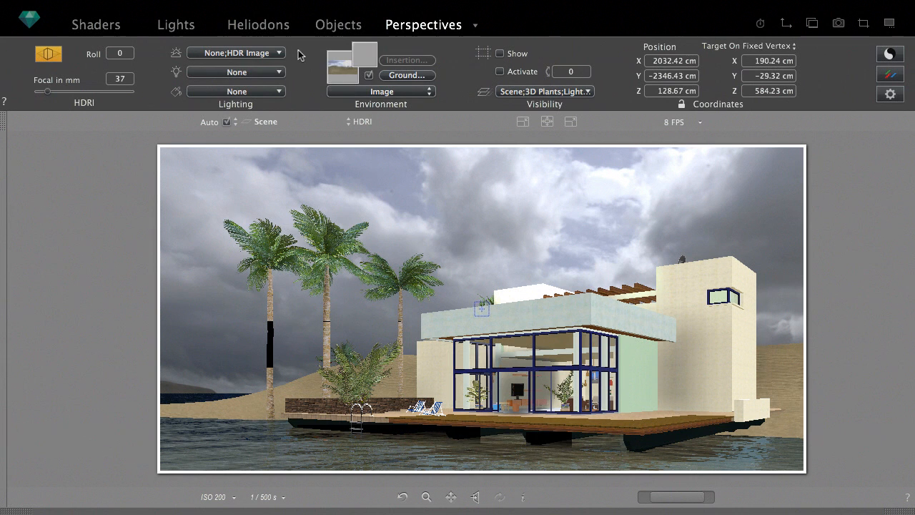
- Add H_background to the HDR image lighting and show the catalog's image categories
{"action": "left_click", "coordinate": [236, 52]}
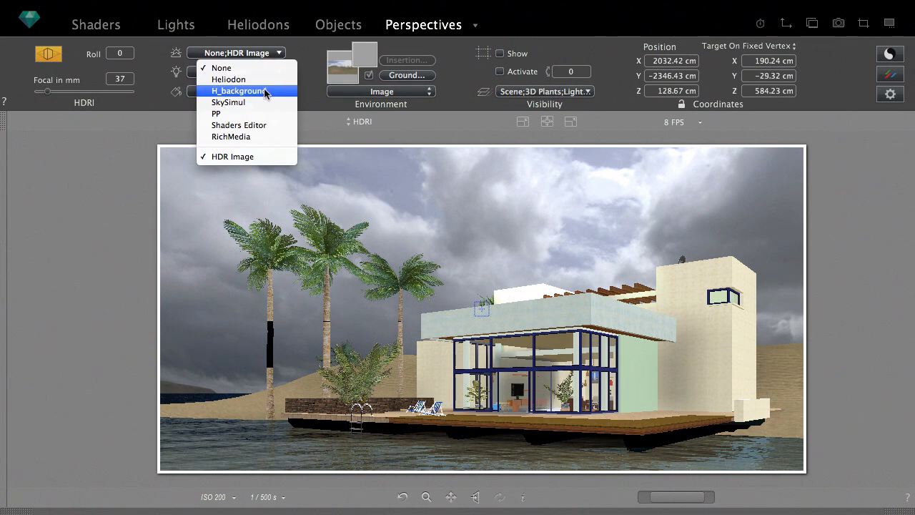
{"action": "left_click", "coordinate": [239, 90]}
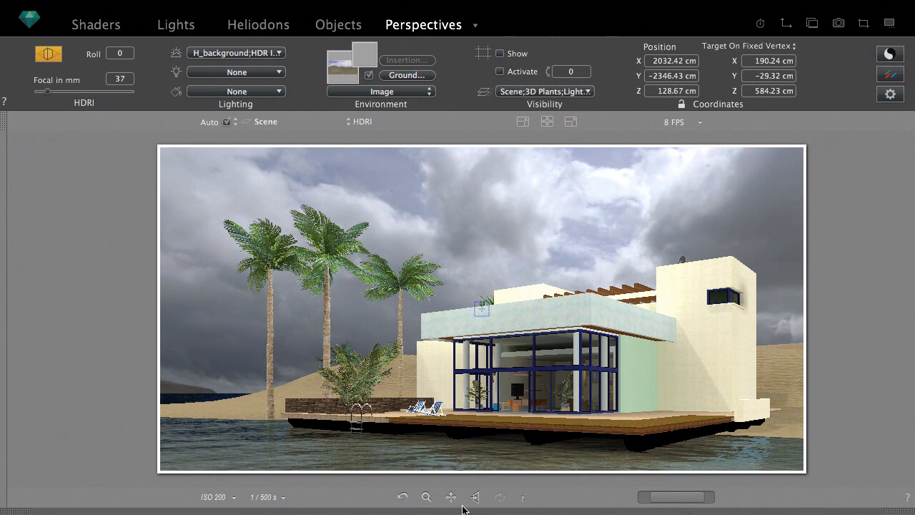
{"action": "left_click", "coordinate": [496, 502]}
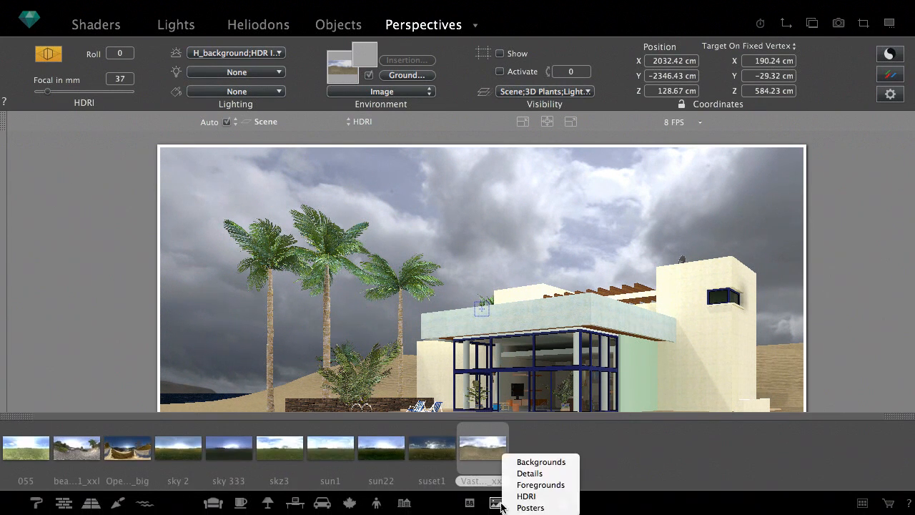
- Add palmalevel.jpg as foreground, sized 505×324 at ΔX 316, ΔY -25, brightness -35
{"action": "left_click", "coordinate": [541, 485]}
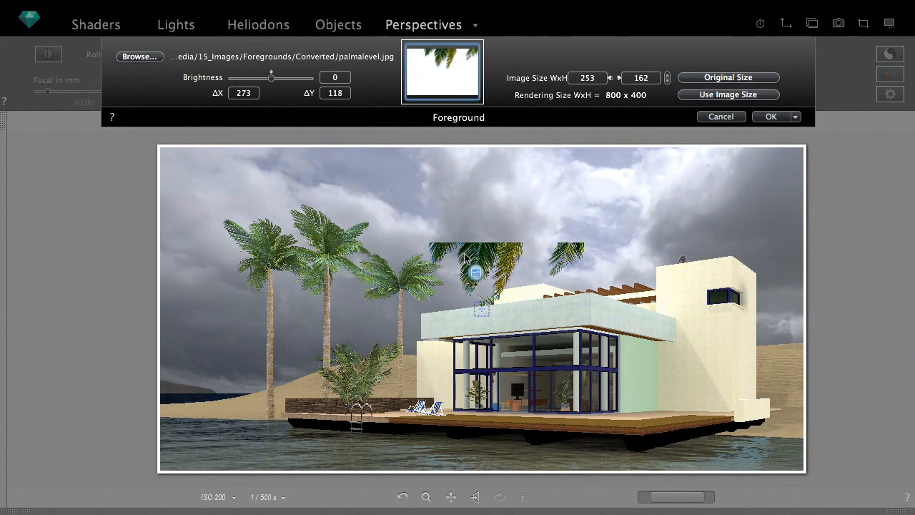
{"action": "left_click_drag", "start_coordinate": [475, 272], "coordinate": [620, 222]}
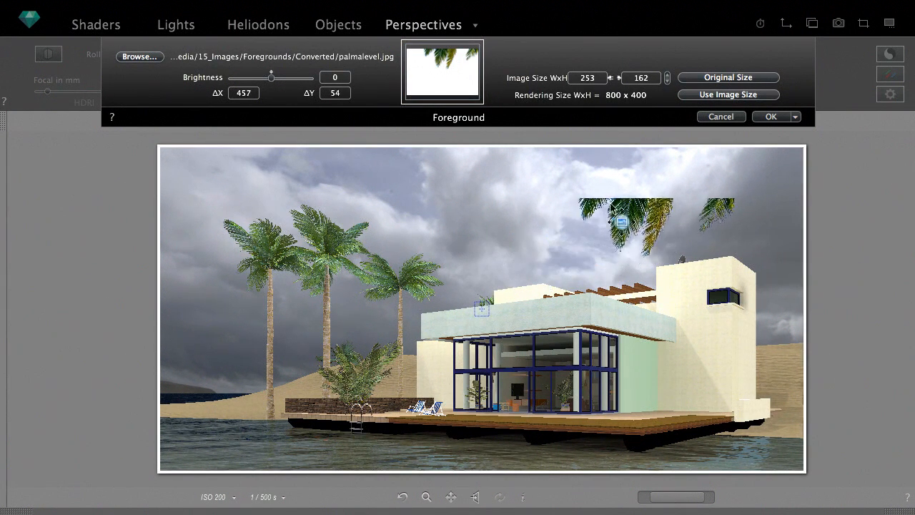
{"action": "left_click_drag", "start_coordinate": [620, 222], "coordinate": [536, 232]}
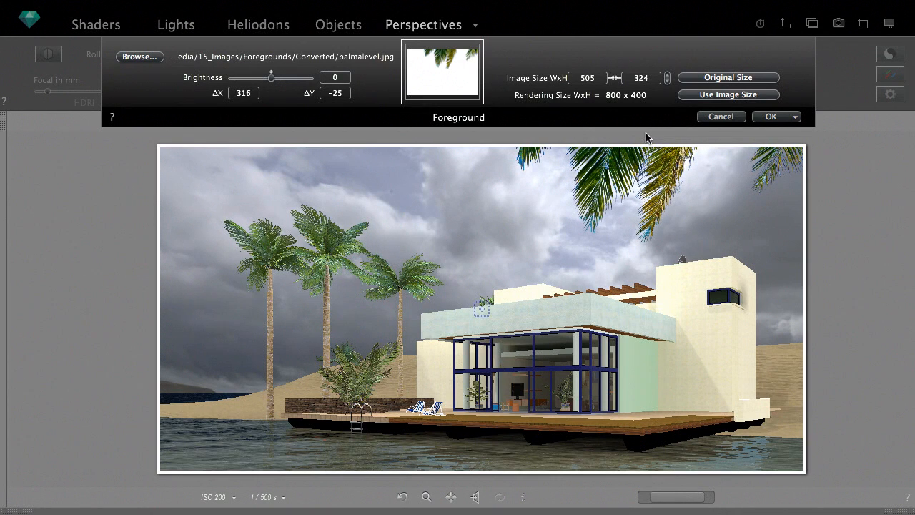
{"action": "left_click_drag", "start_coordinate": [272, 76], "coordinate": [247, 77]}
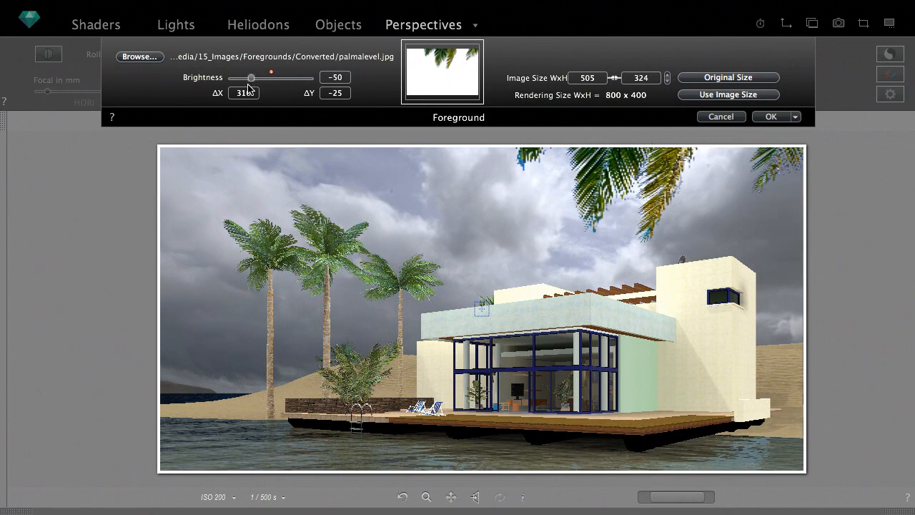
{"action": "left_click_drag", "start_coordinate": [266, 77], "coordinate": [259, 78]}
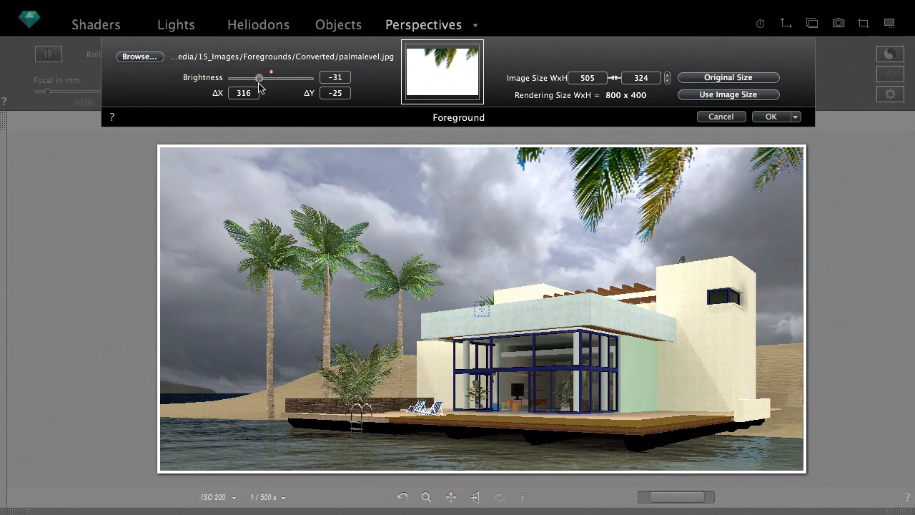
{"action": "left_click_drag", "start_coordinate": [260, 77], "coordinate": [254, 78]}
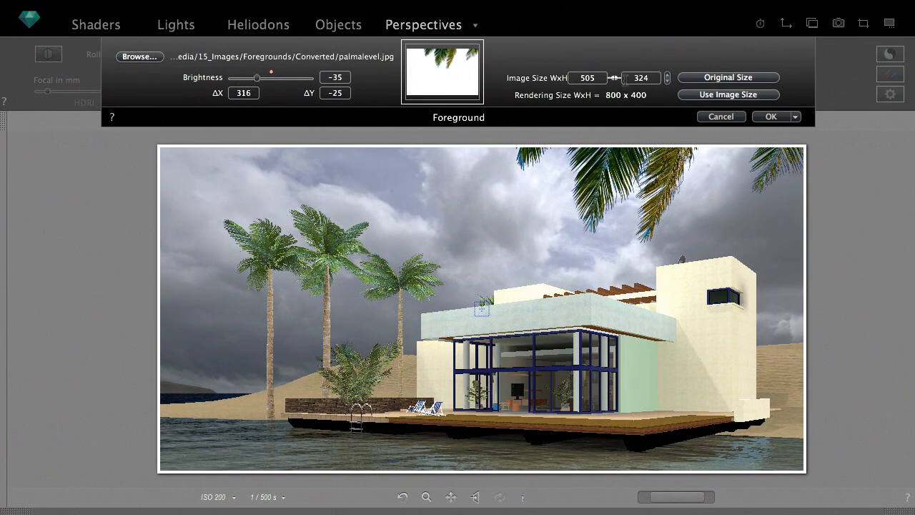